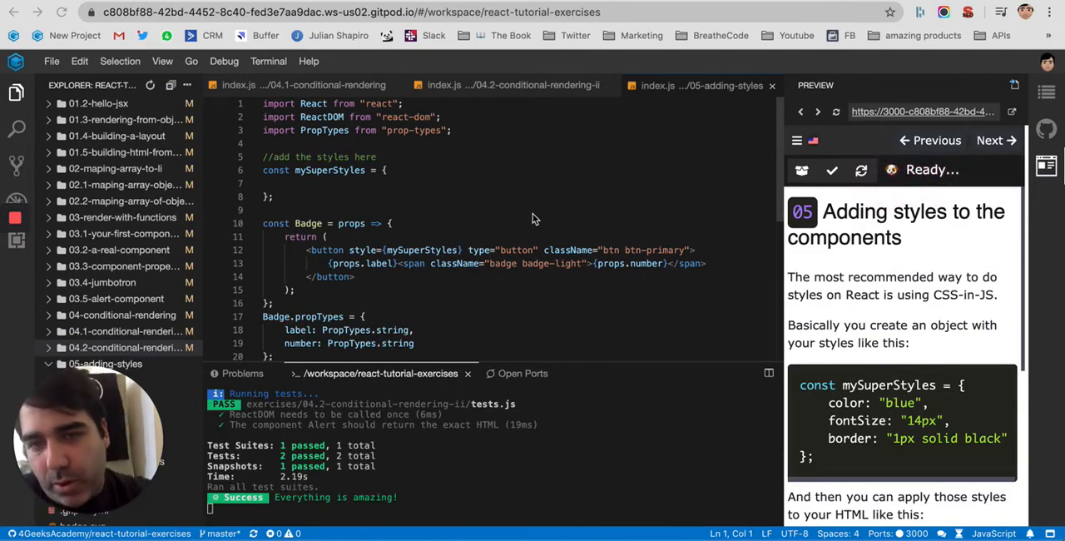
mouse_move(407, 207)
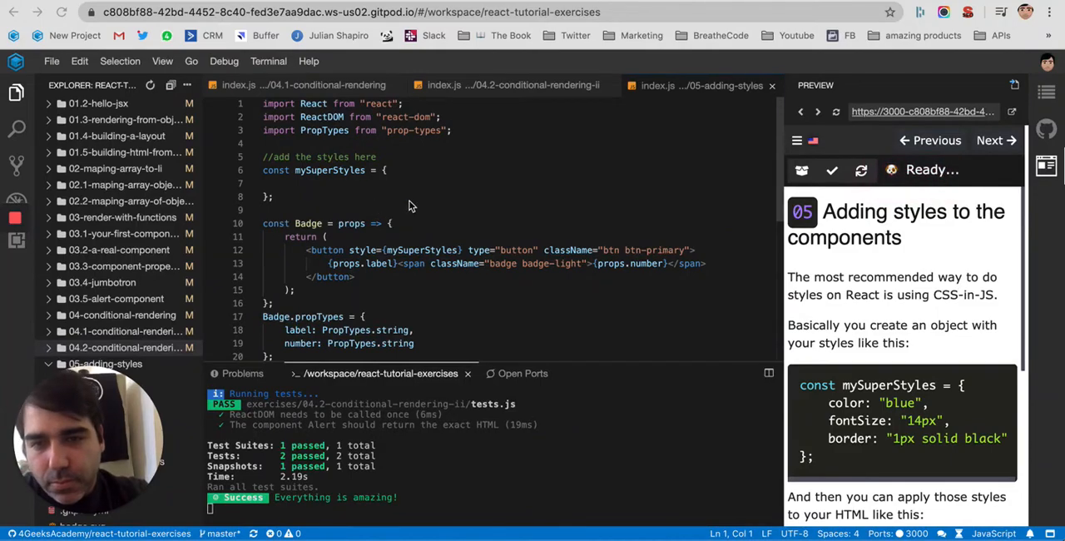
mouse_move(348, 201)
type("'background-color: \"blue")
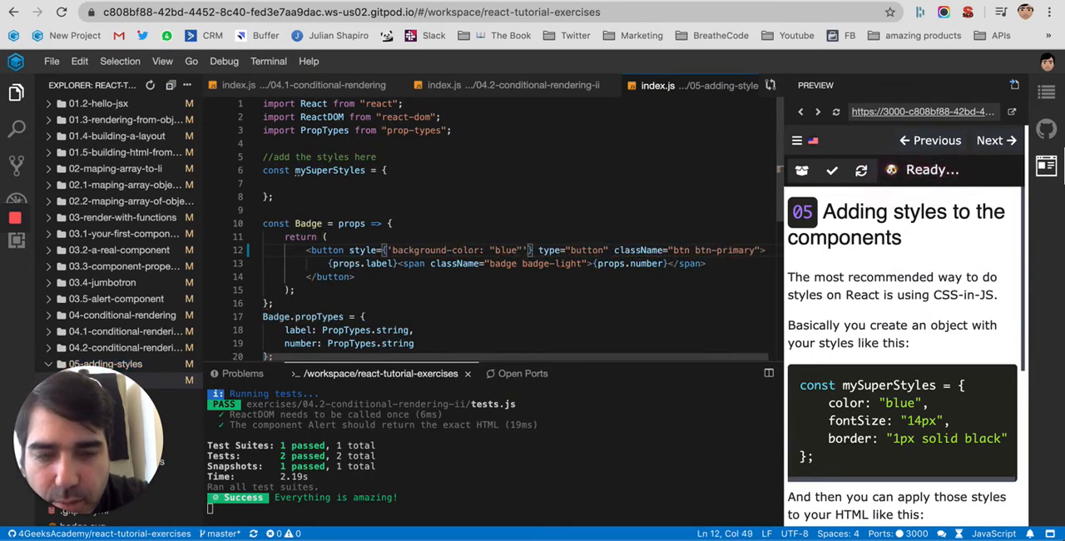
Add a white color to the inline style string, then empty it to a blank string
type("; color: white")
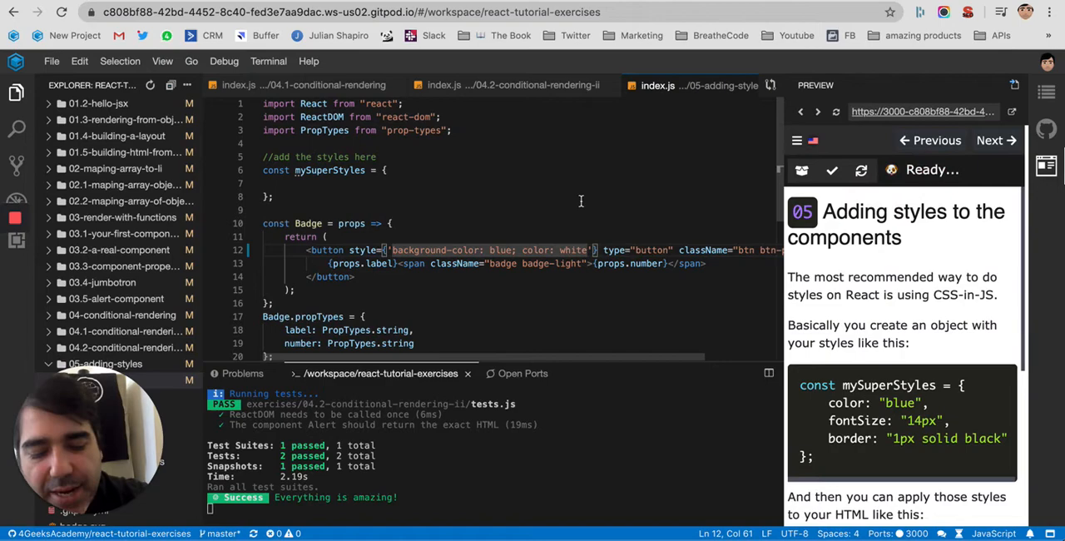
type(";")
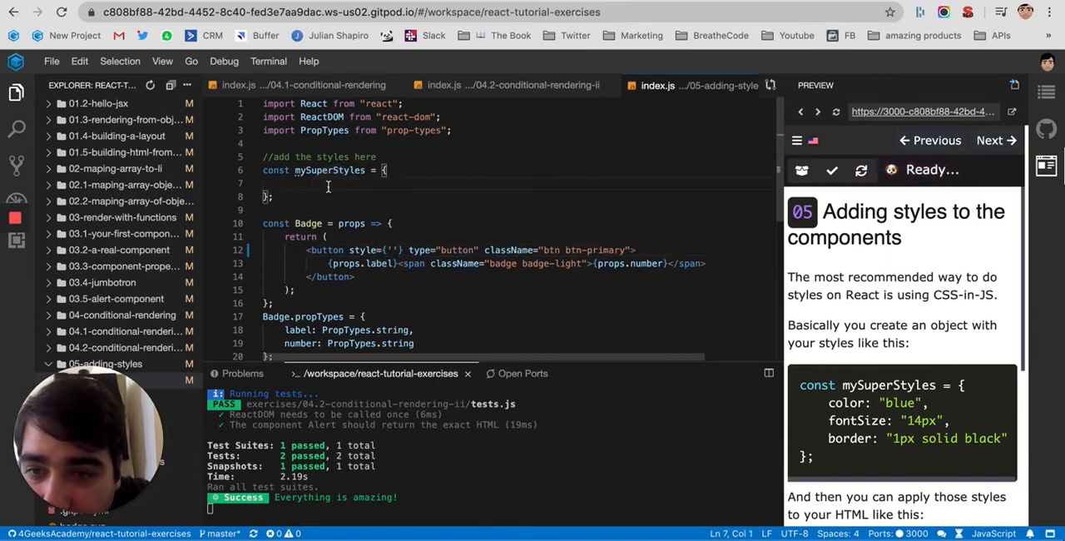
Give mySuperStyles backgroundColor "blue" and color "white", and set the button's style to mySuperStyles
type("background-color: blue; color: white;")
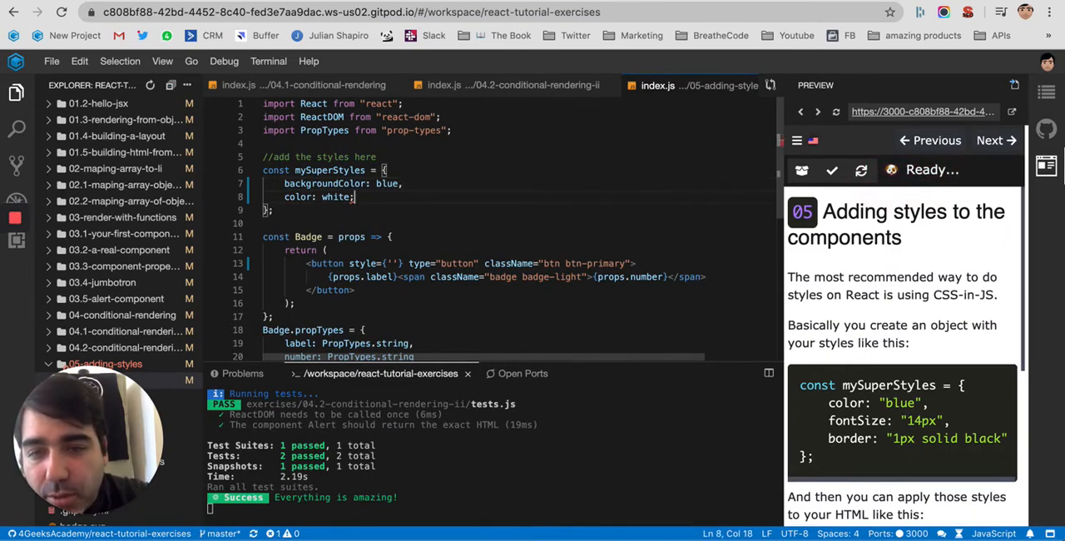
double_click(334, 197)
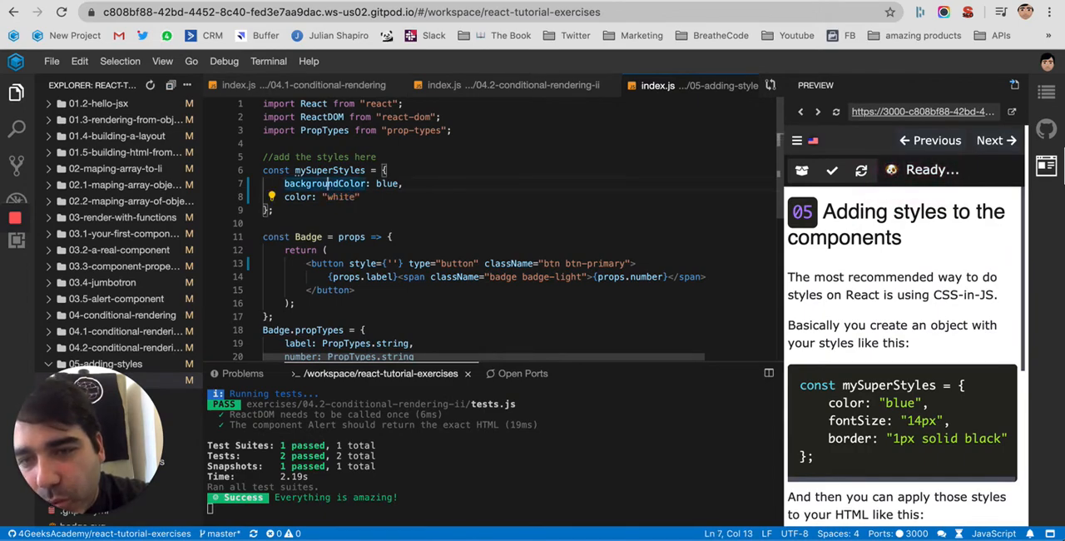
double_click(391, 185)
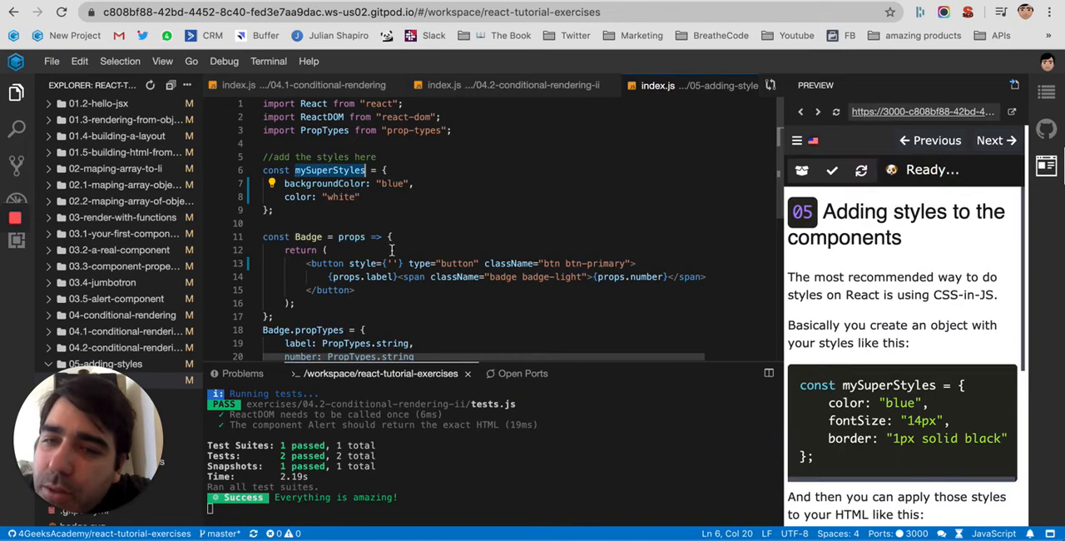
type("mySuperStyles")
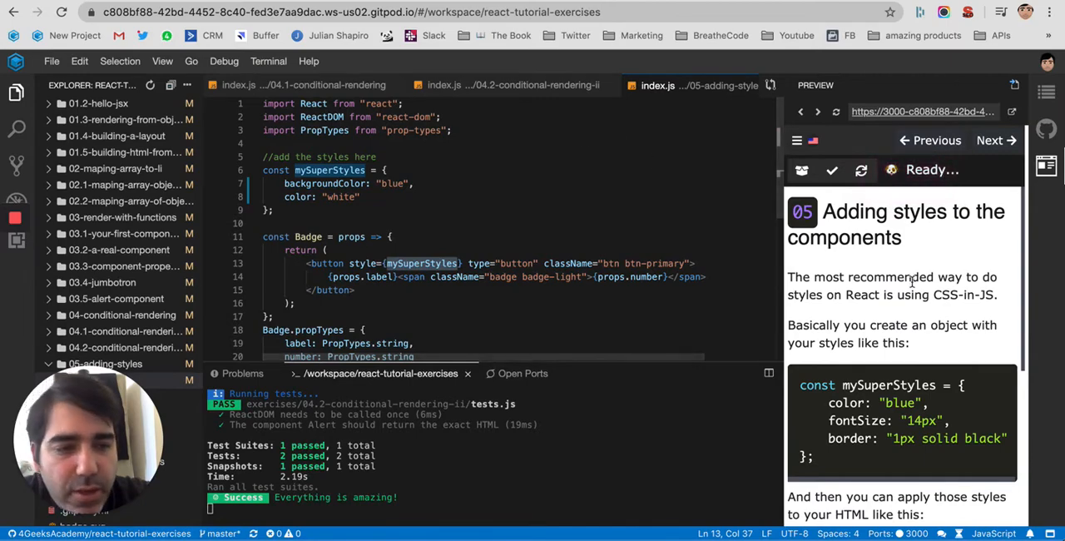
Rename the first key to fontSize with value "16px"
scroll("down", 3)
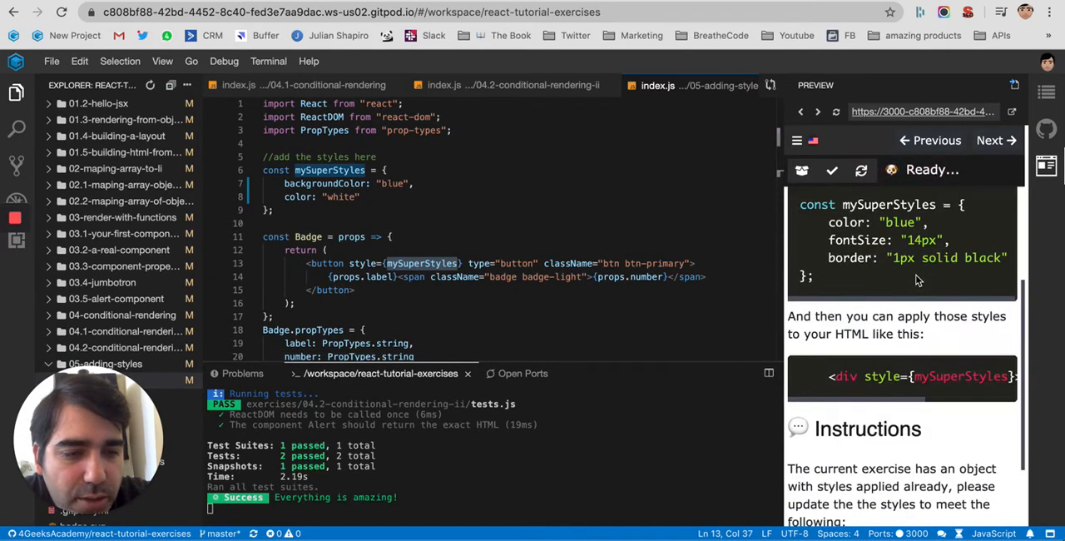
scroll("down", 3)
type("font-")
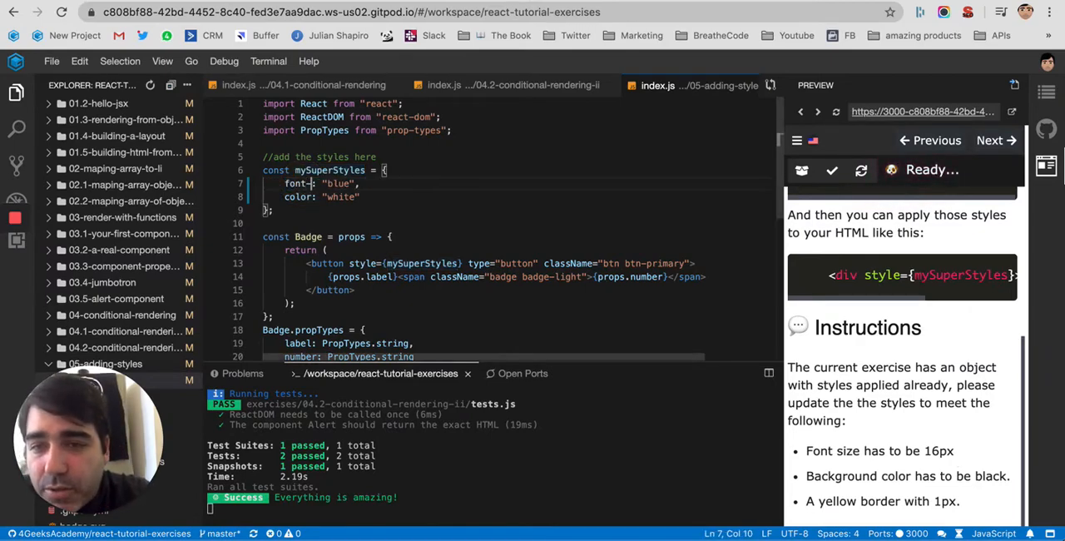
type("size")
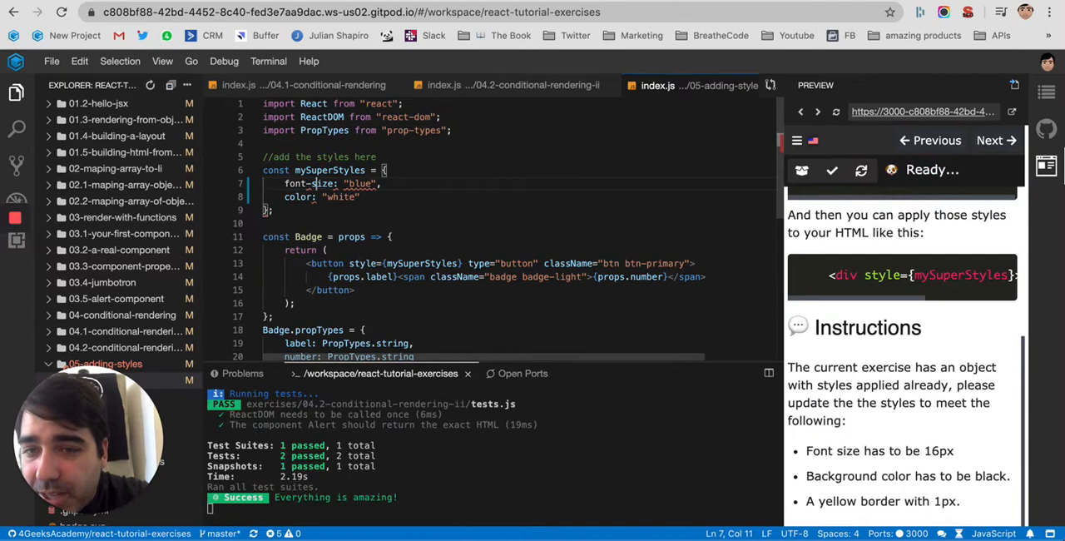
type("fontSize")
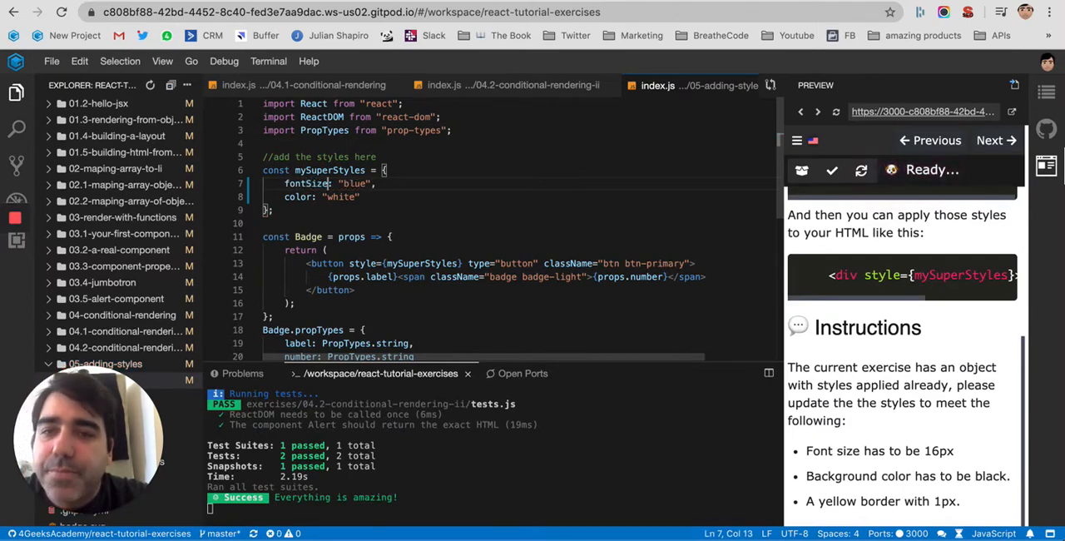
double_click(352, 183)
type("16px")
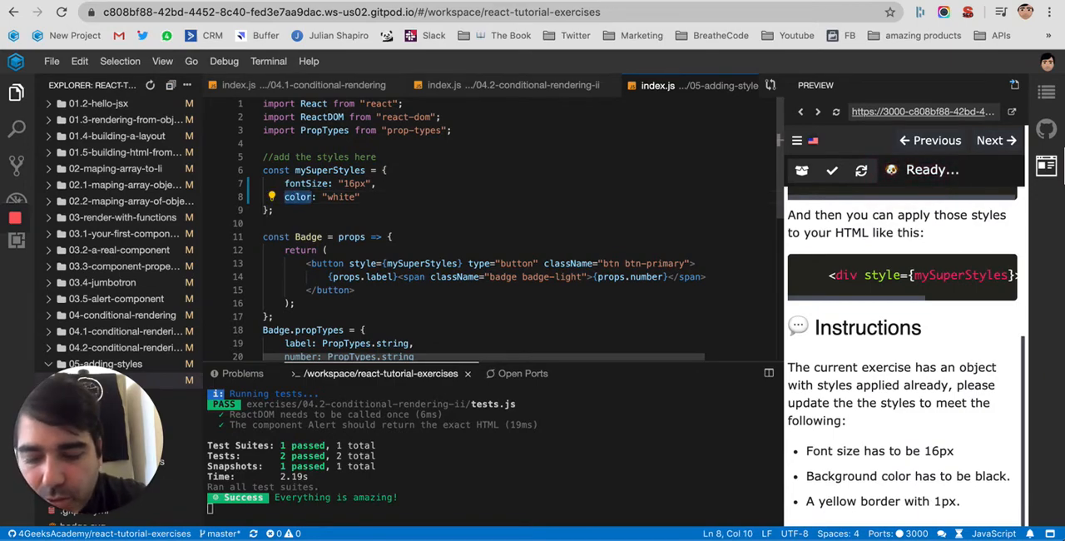
Make backgroundColor "black" and start a border entry after it
type("backgroundC")
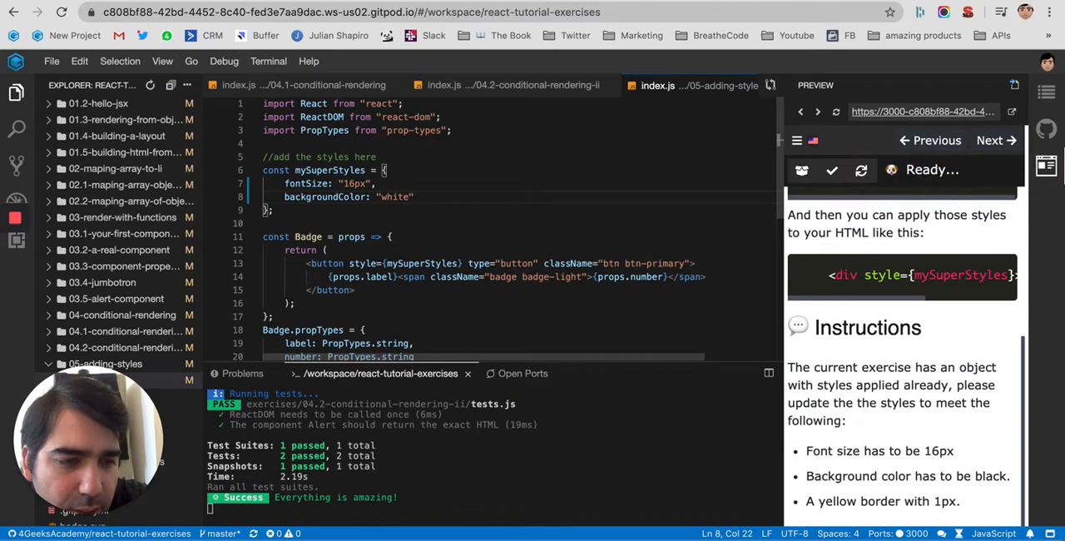
type("black")
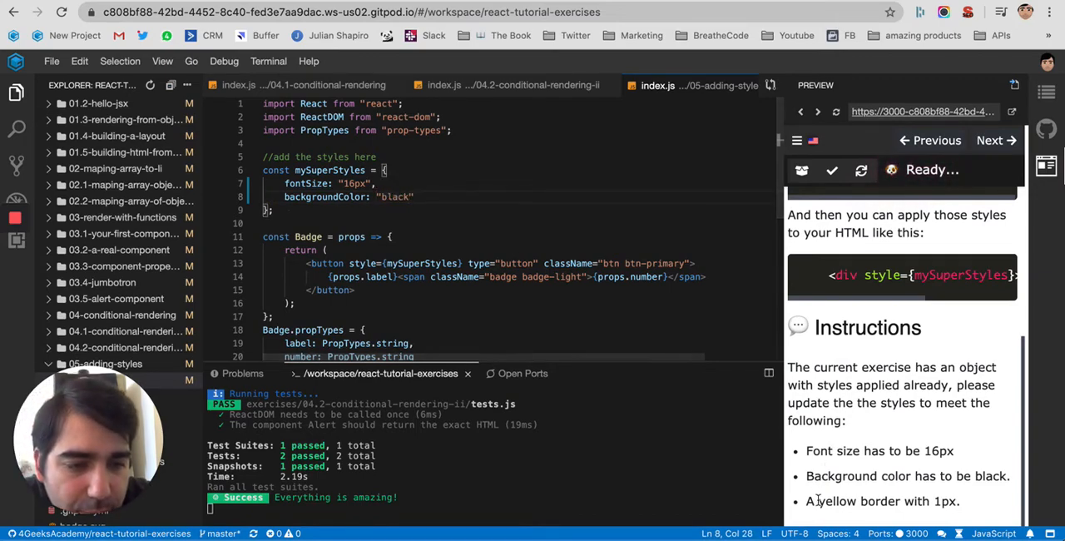
left_click(411, 197)
type("border: \"black")
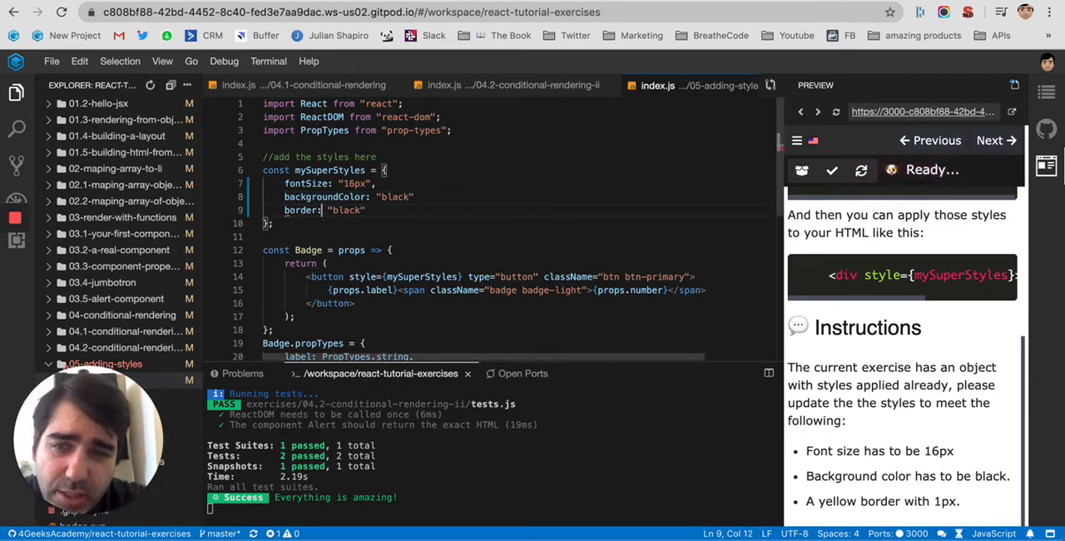
Write the border value as "1px yellow solid"
type("1px")
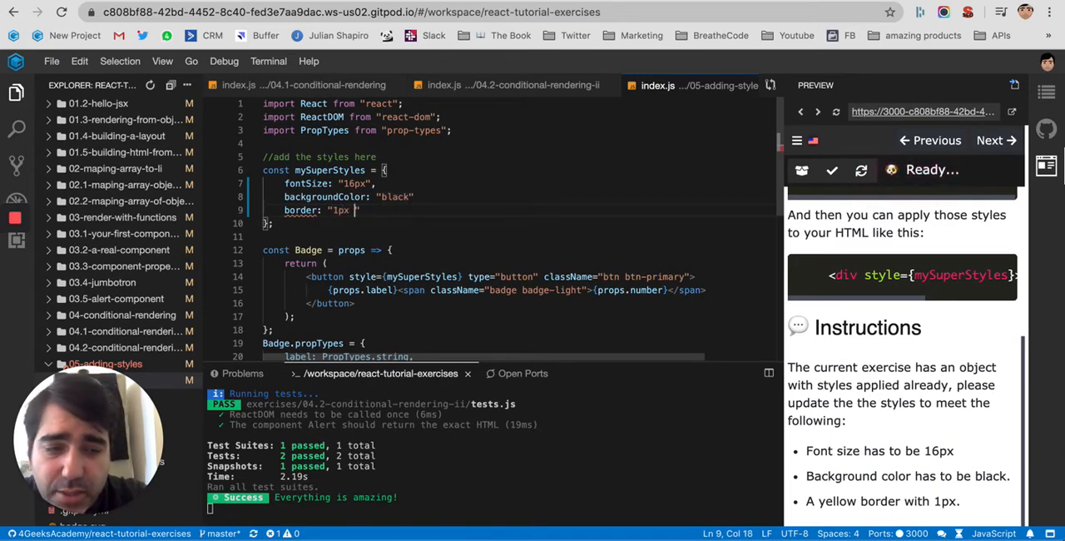
type("yellow solid")
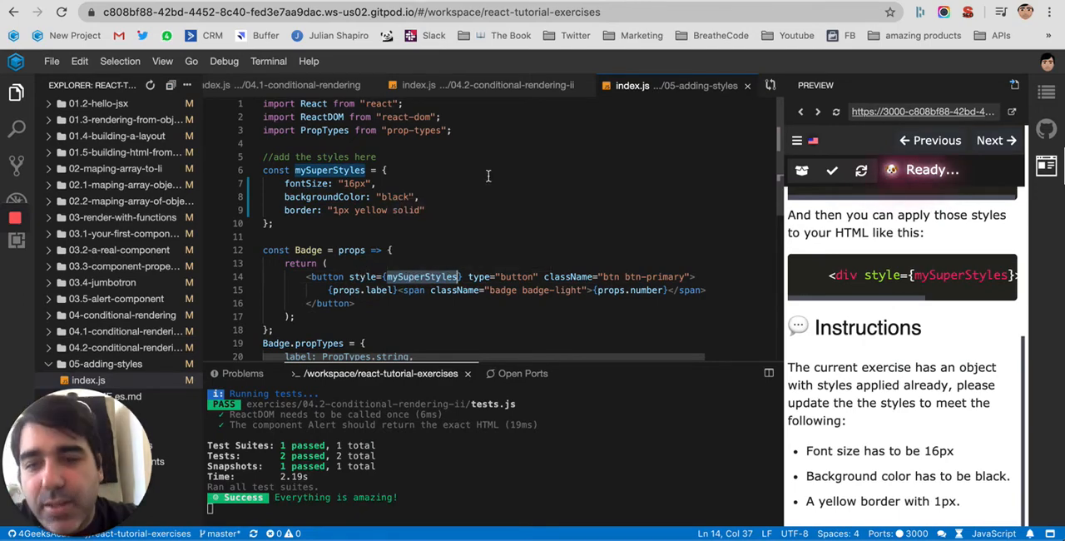
Build and run the exercise test, which fails, then rename backgroundColor to background
scroll("down", 3)
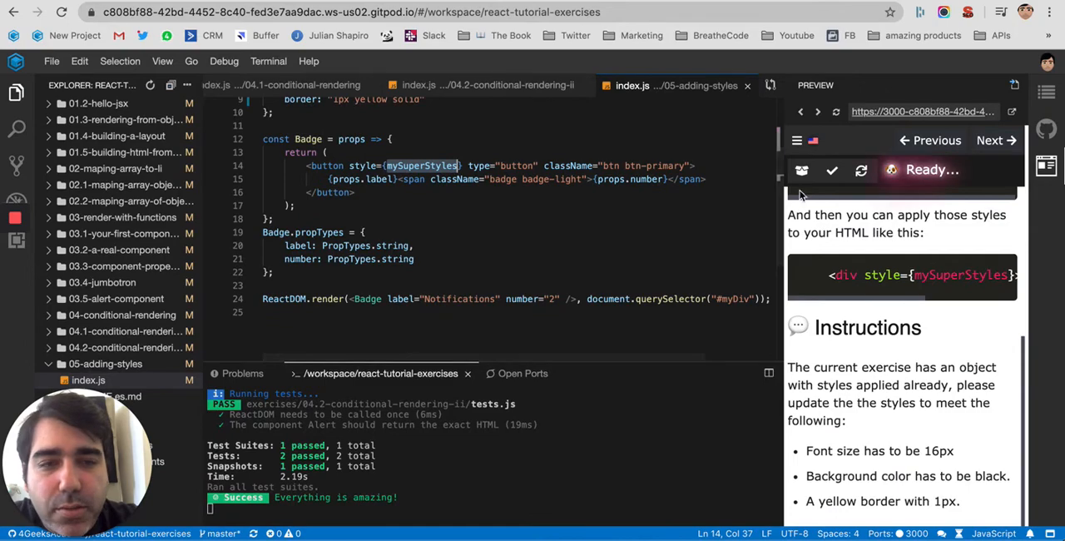
left_click(802, 170)
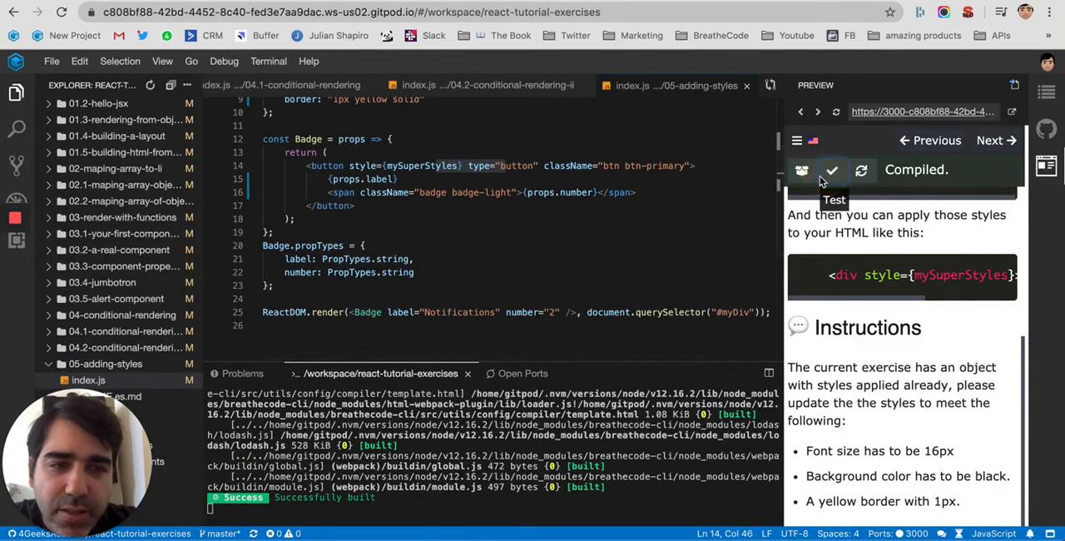
left_click(832, 169)
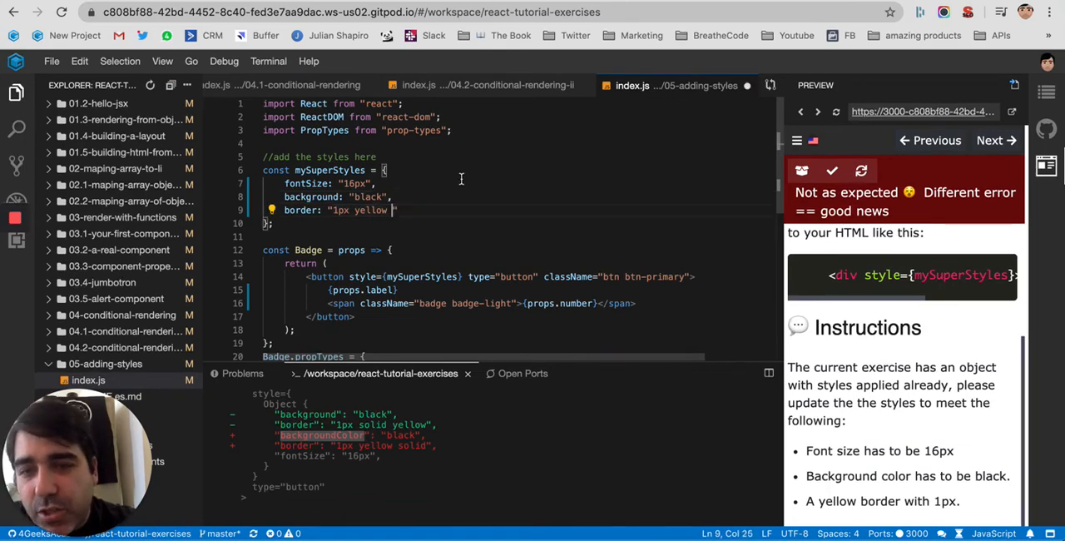
Correct the border to "1px solid yellow", rebuild and rerun the test until it passes
type("solid")
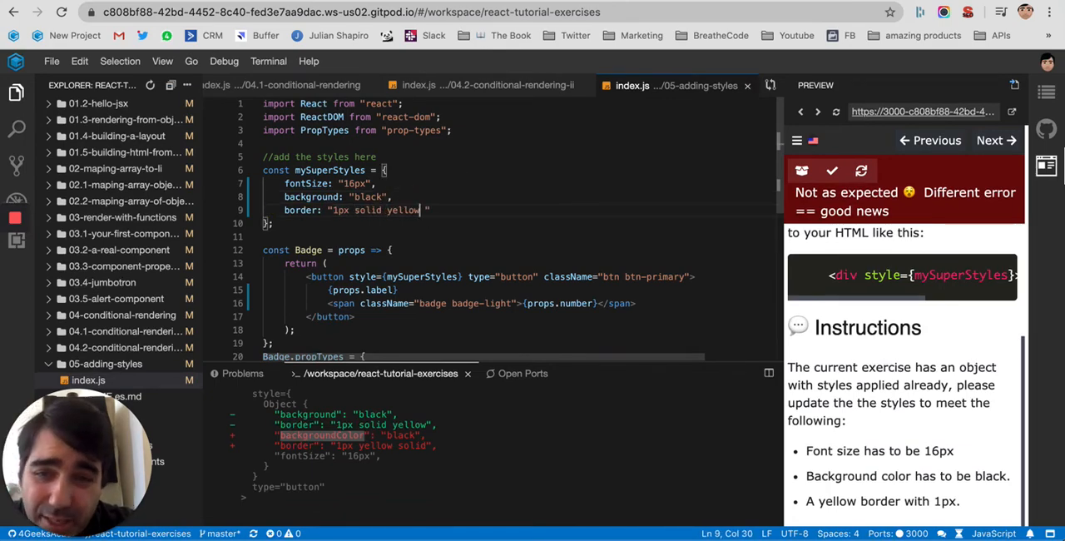
mouse_move(832, 173)
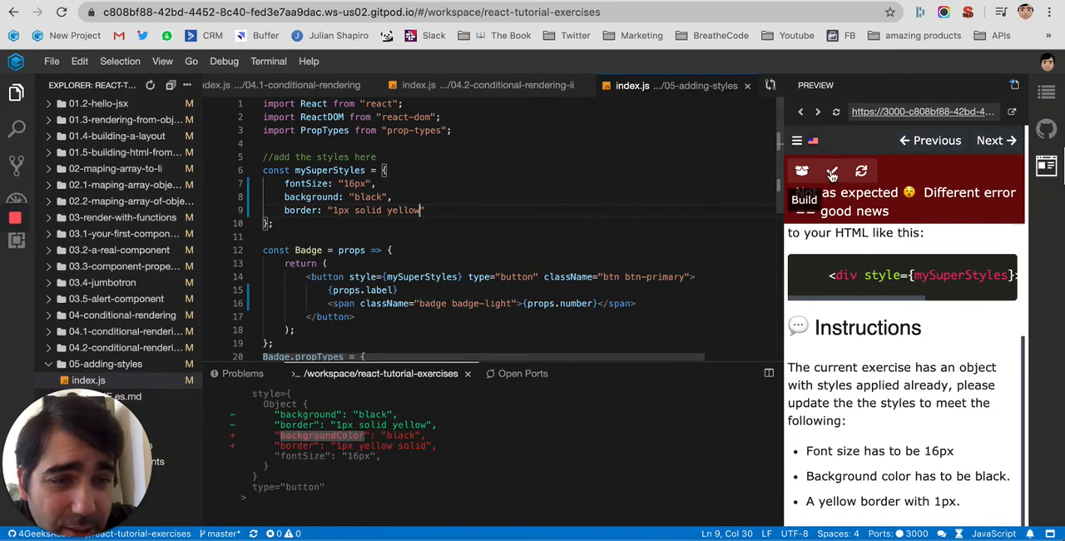
left_click(832, 172)
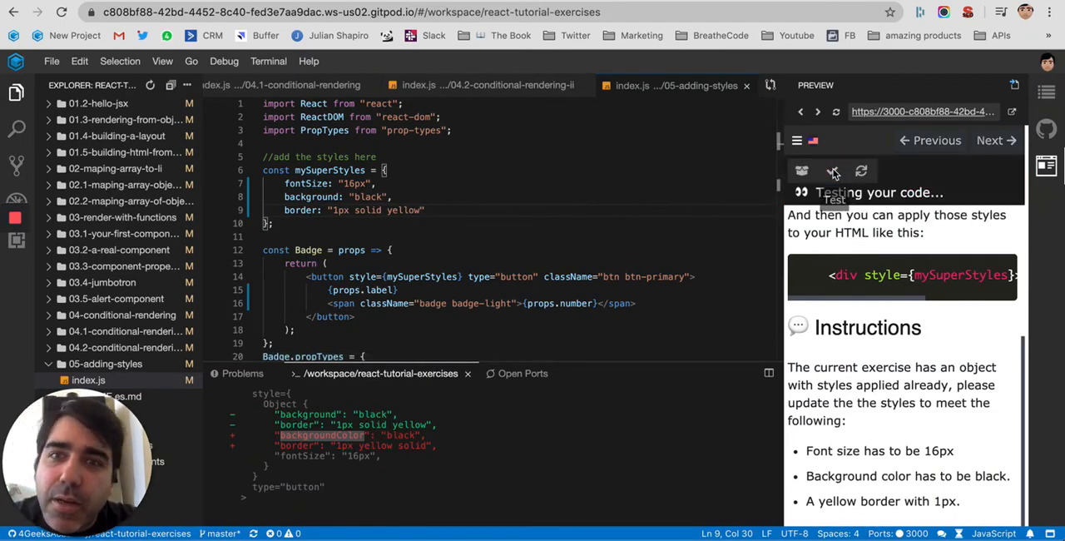
left_click(832, 171)
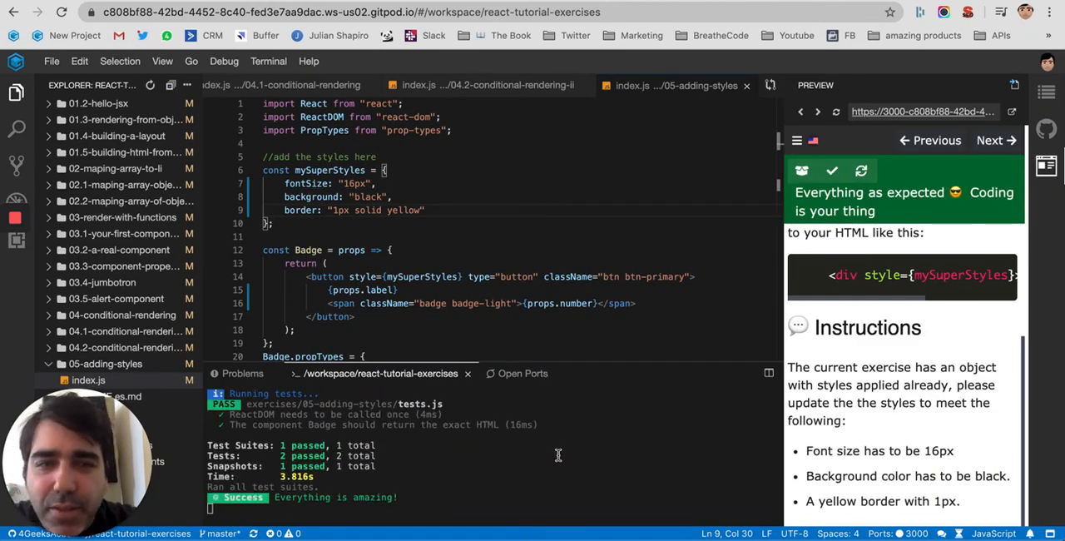
mouse_move(552, 452)
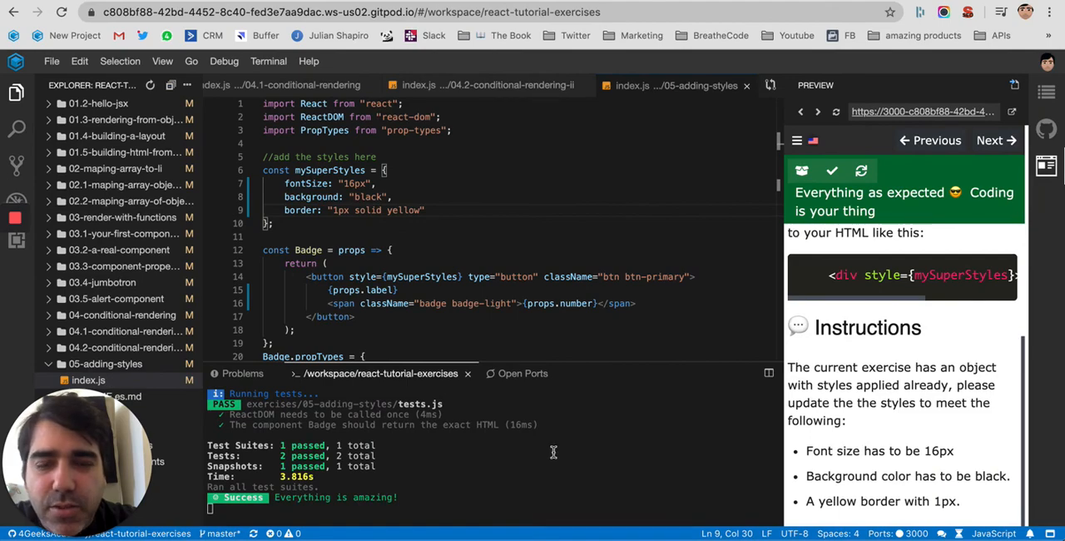
mouse_move(547, 443)
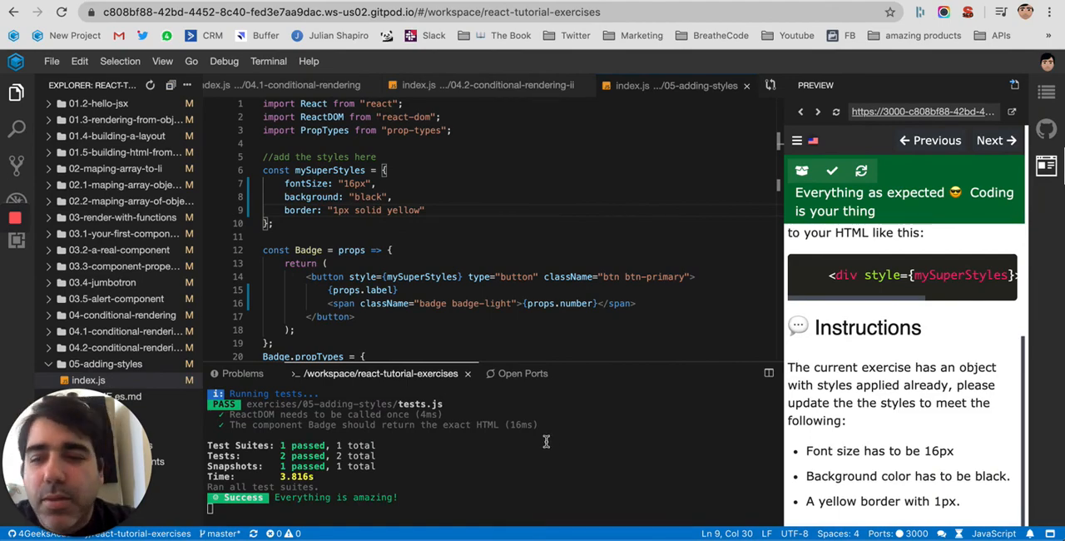